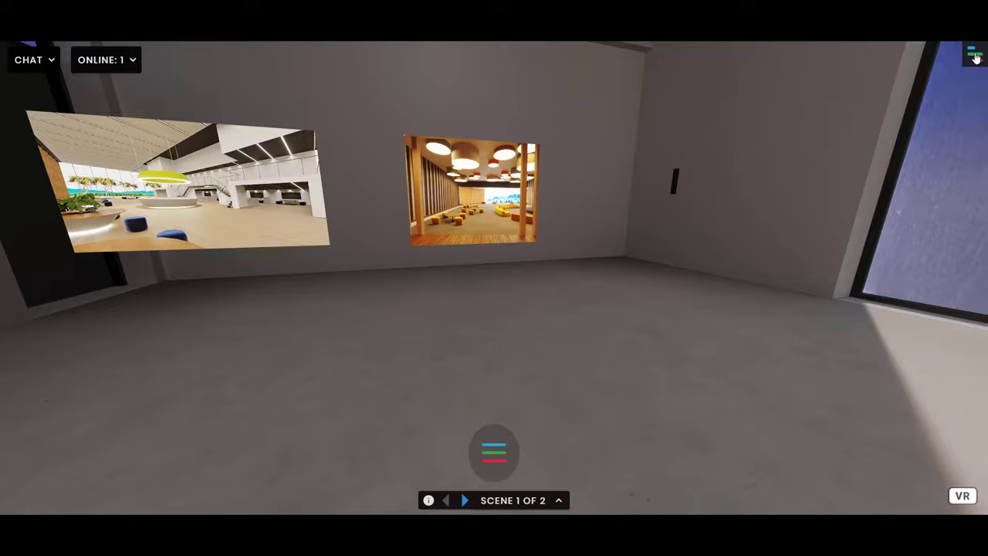
# Show the profile settings panel listing nametag, company, LinkedIn, Twitter and photo.
pyautogui.click(974, 56)
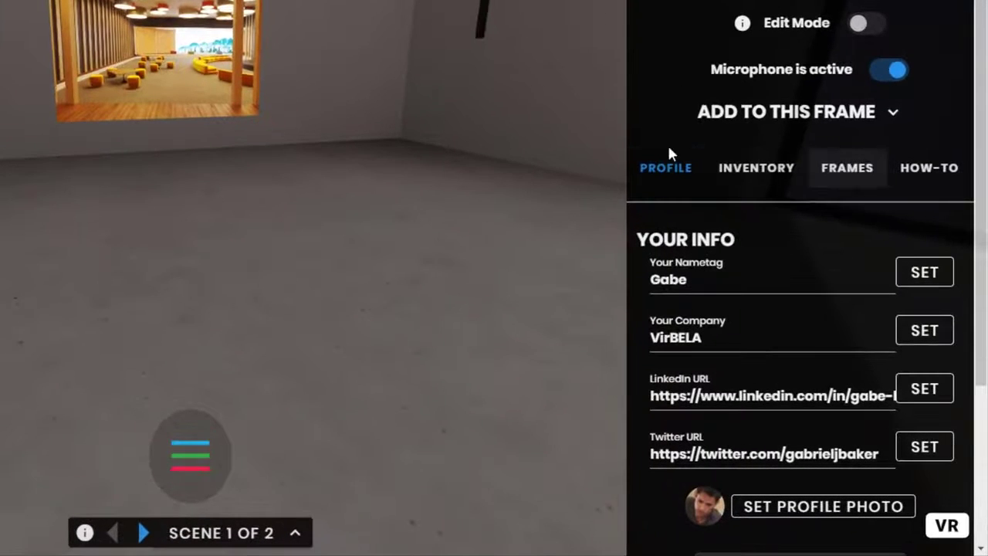
pyautogui.click(695, 279)
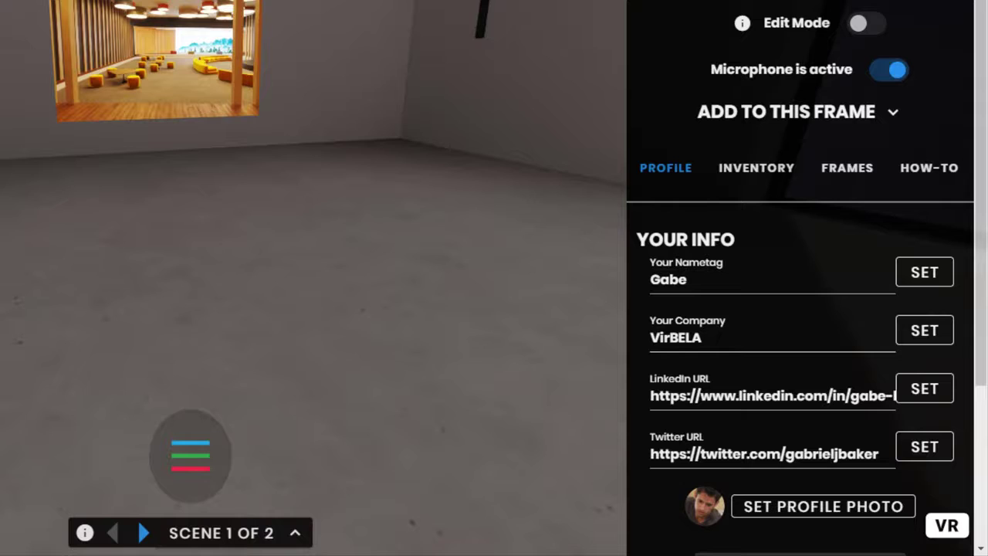
pyautogui.moveTo(154, 193)
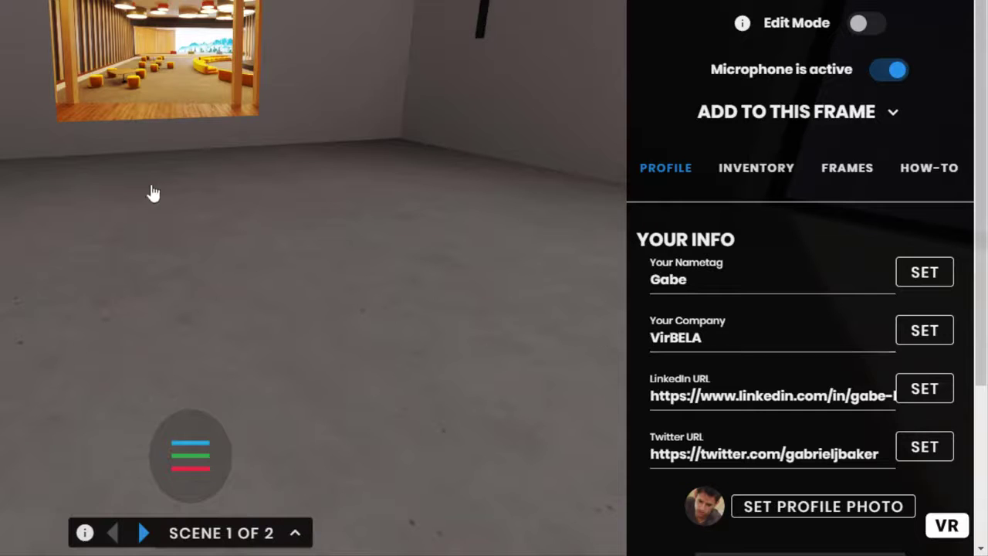
pyautogui.moveTo(479, 235)
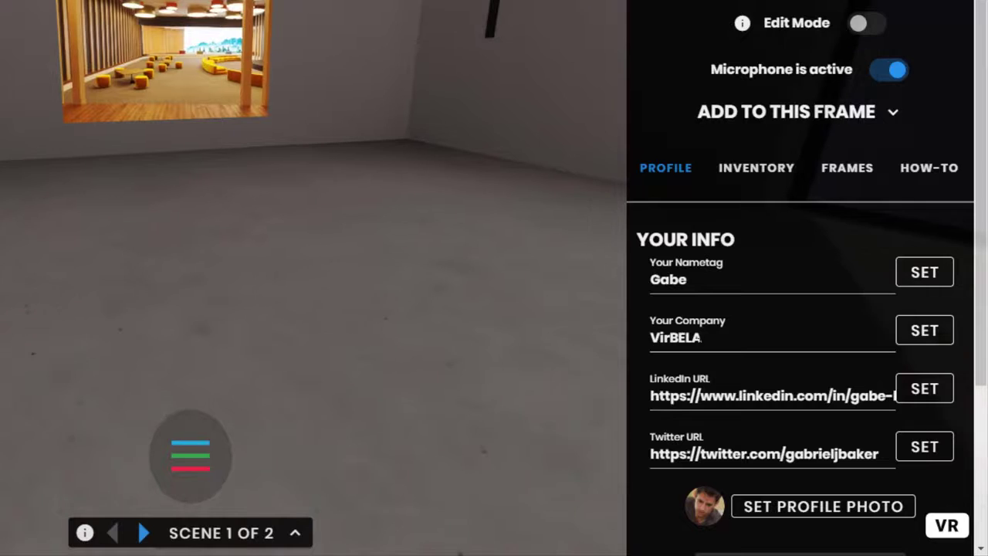
pyautogui.click(764, 338)
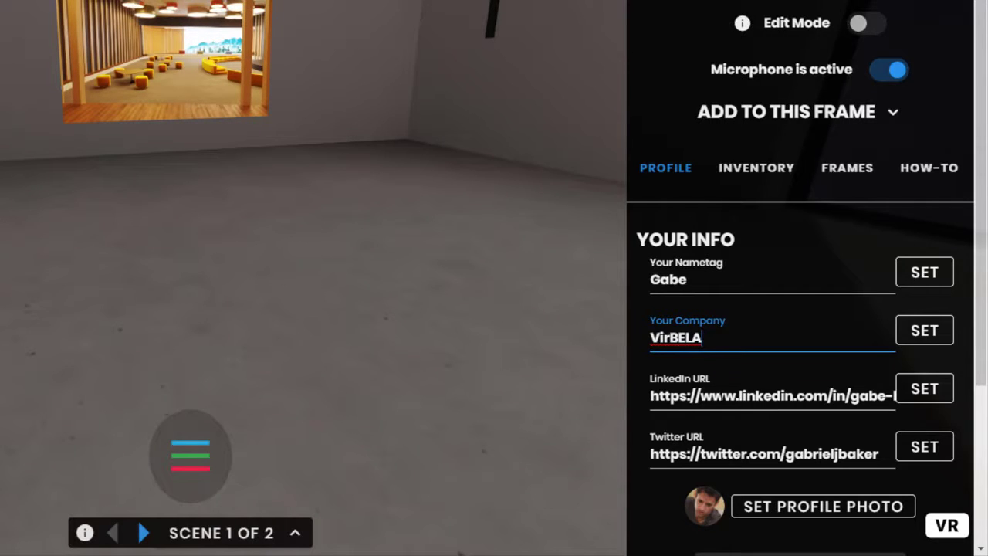
pyautogui.click(772, 395)
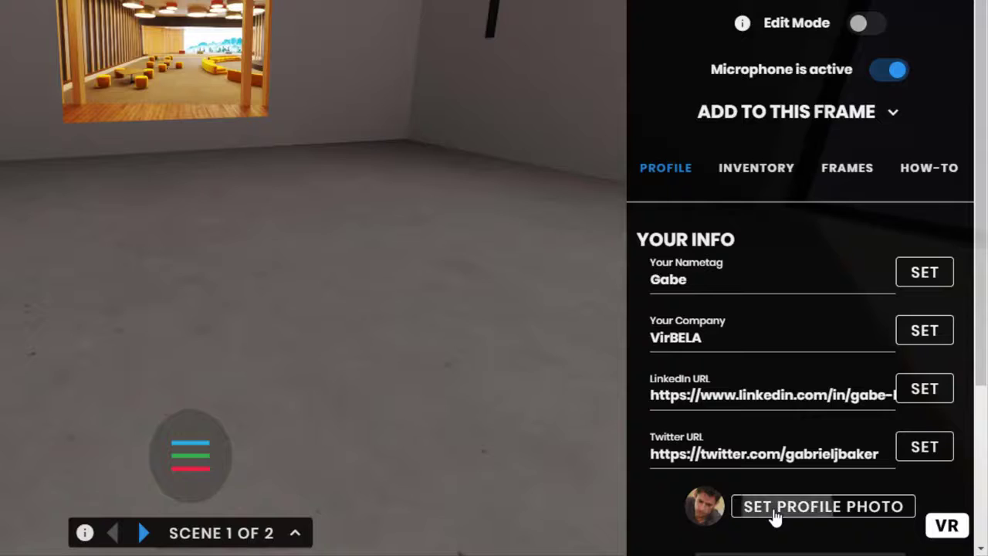
# Set the profile photo, then view Gabe's entry with LinkedIn and Twitter links in the online users list.
pyautogui.click(821, 507)
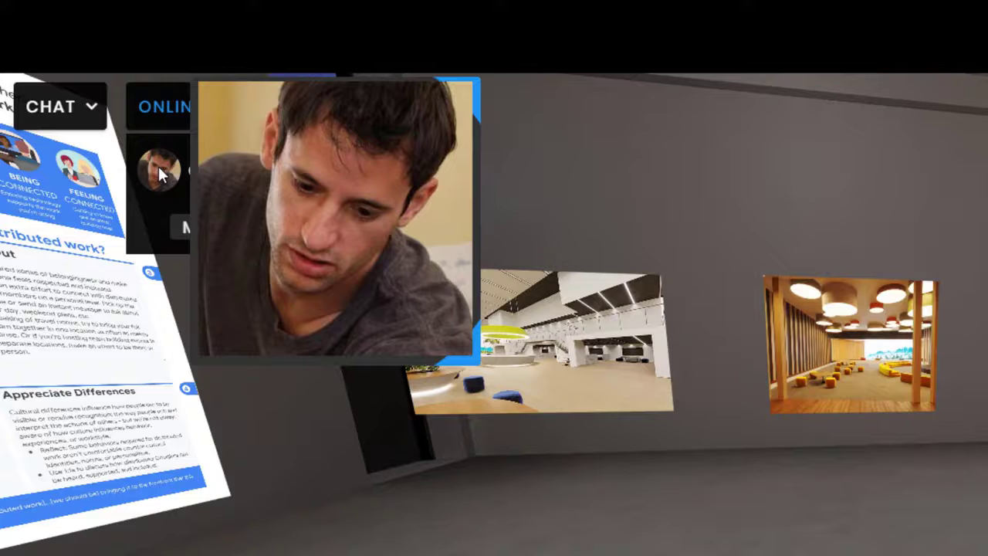
pyautogui.click(188, 106)
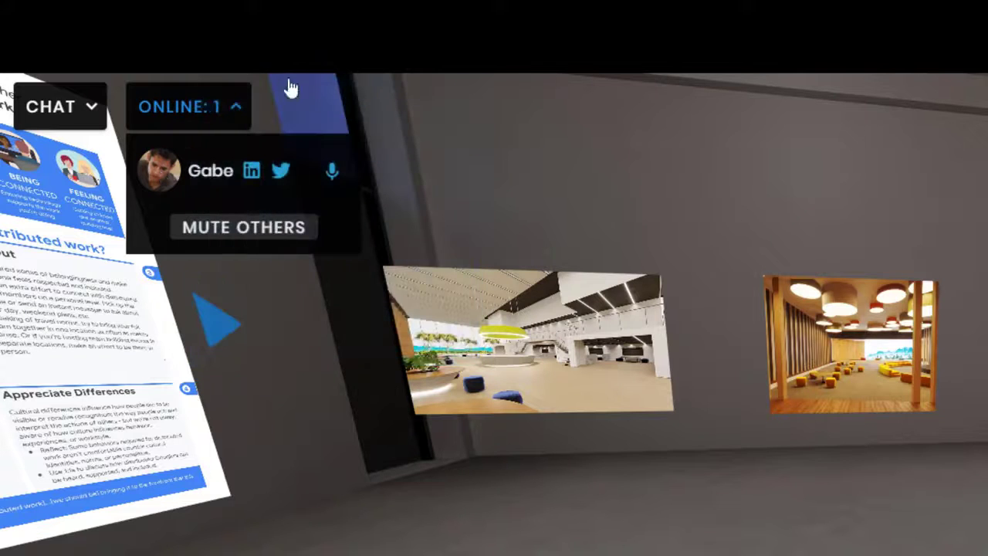